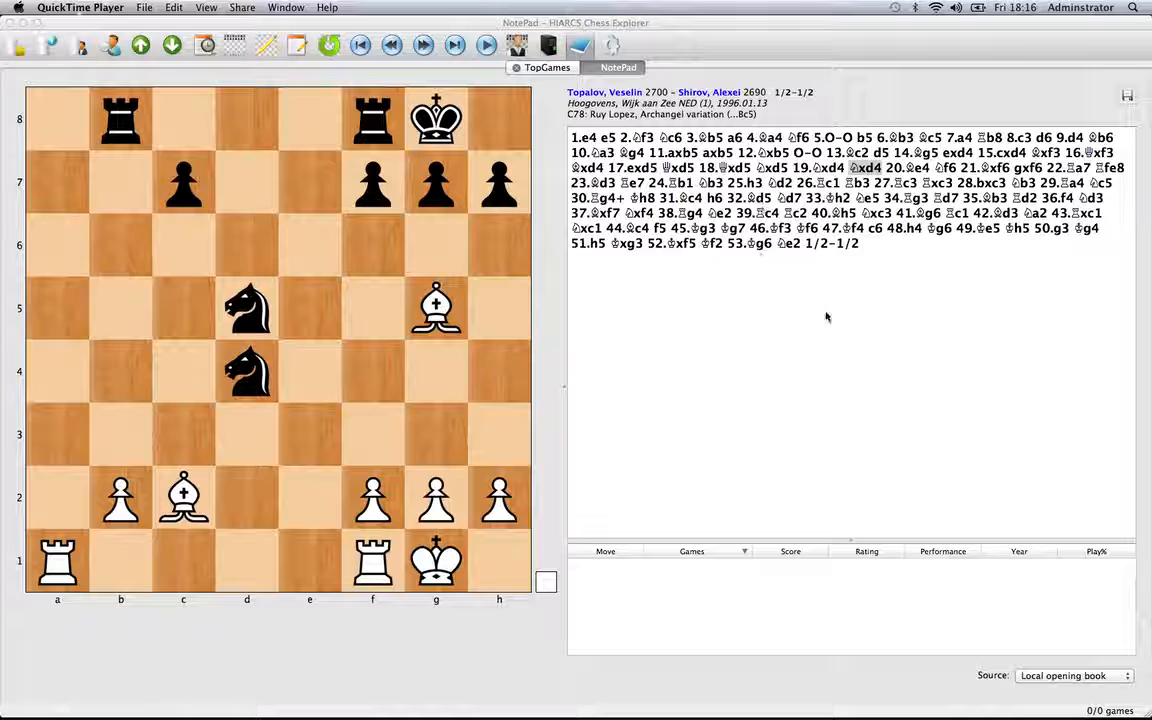
pyautogui.moveTo(763, 704)
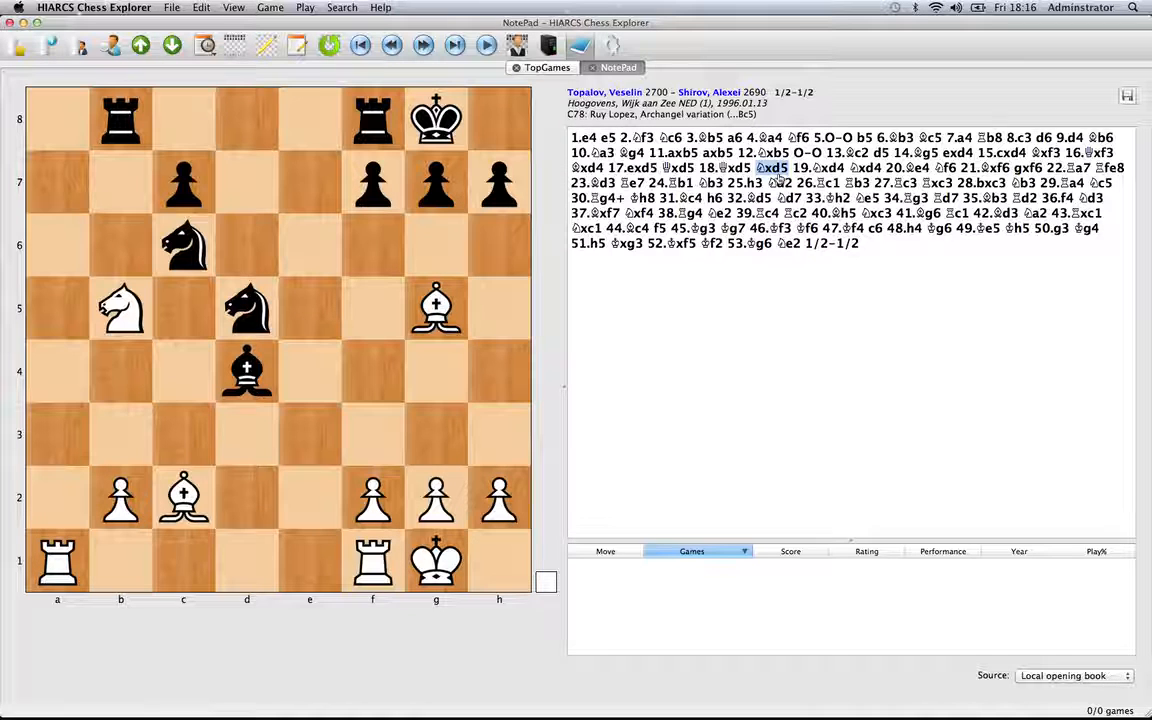
# Select White's 19.Nxd4 and bring up its annotation menu
pyautogui.click(827, 167)
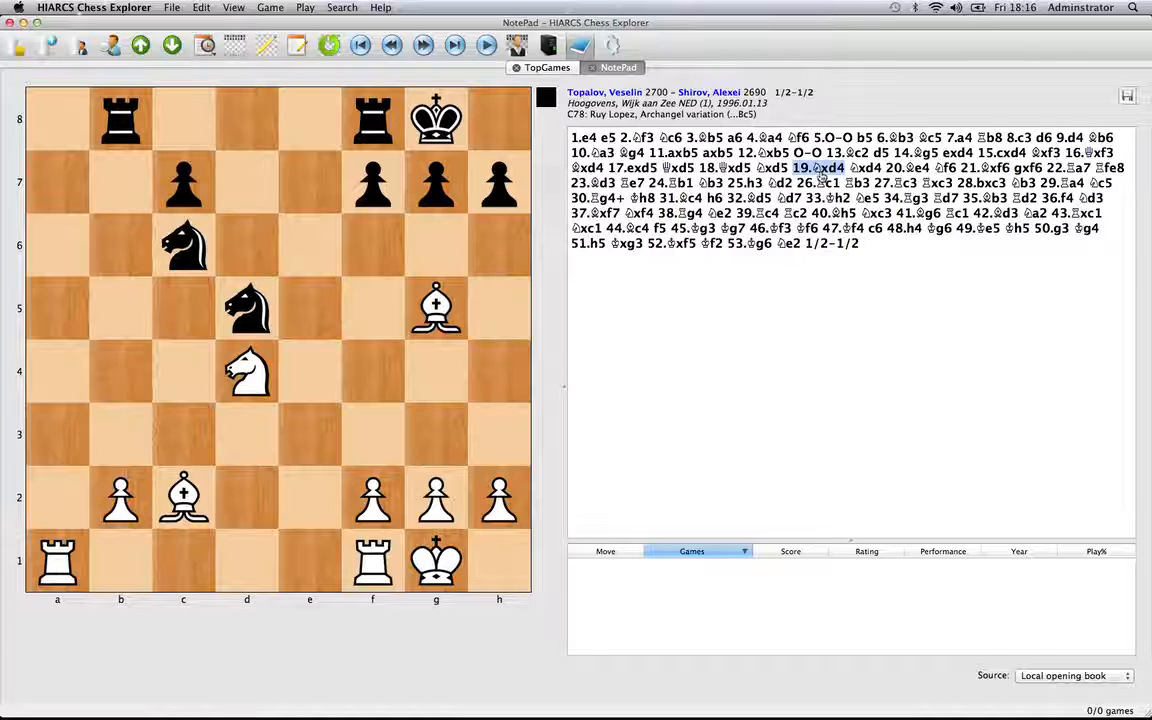
pyautogui.rightClick(821, 167)
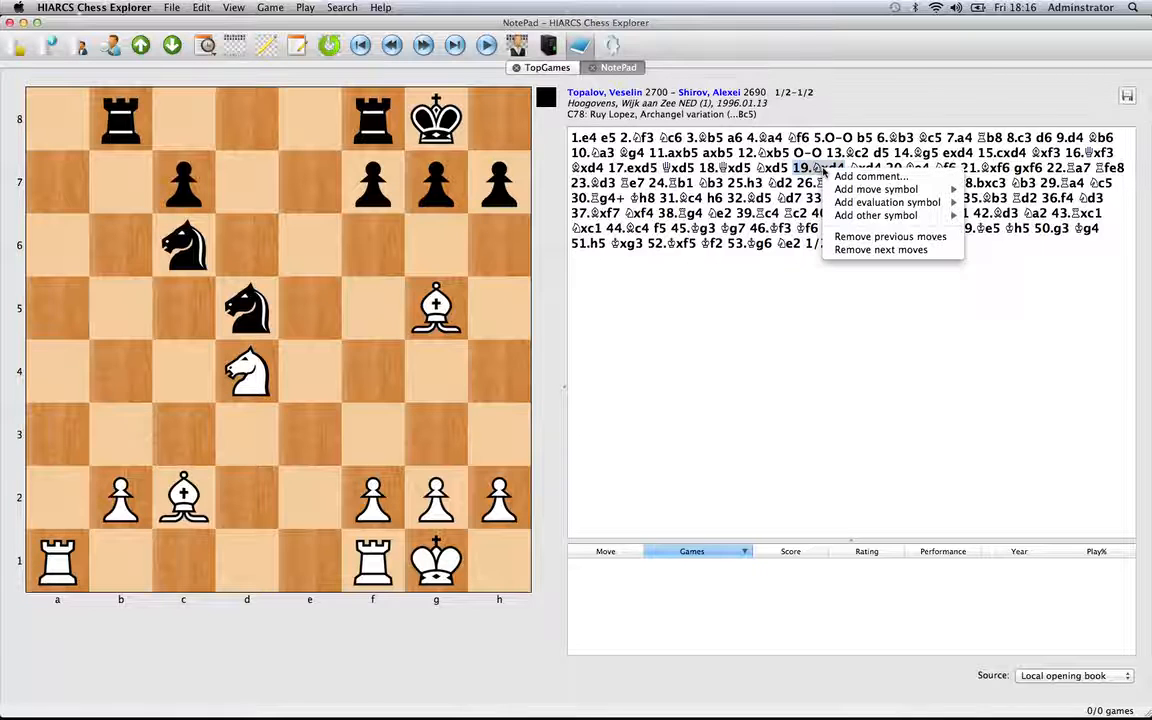
pyautogui.moveTo(876, 189)
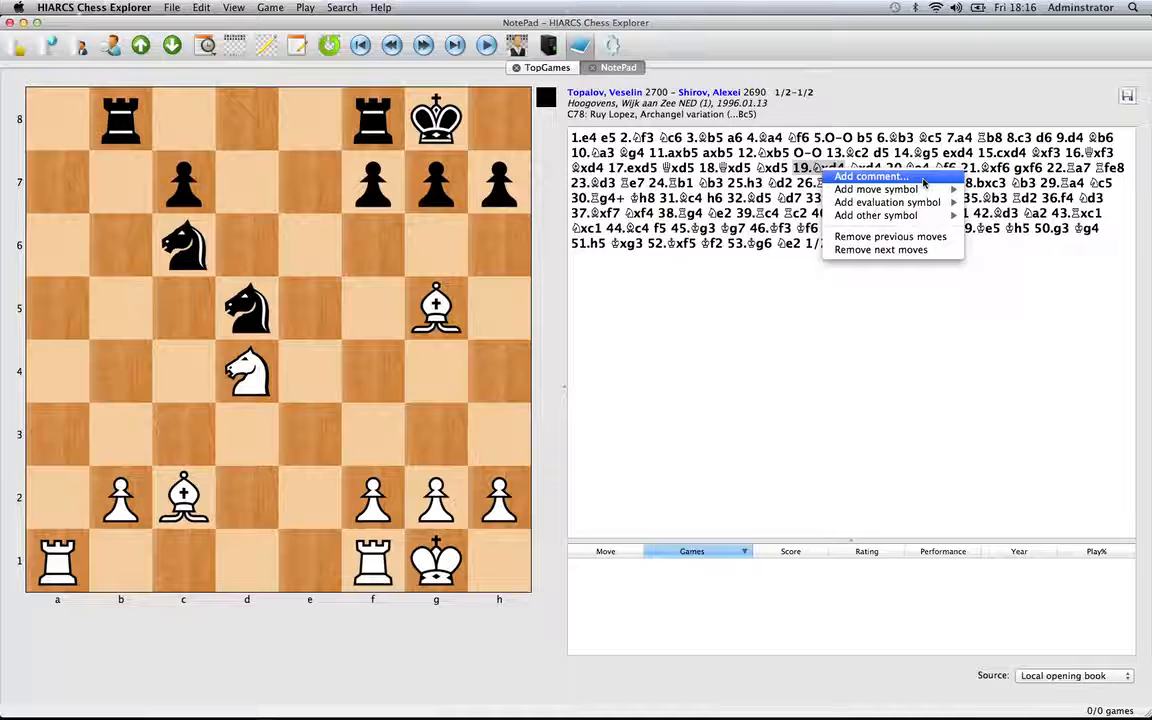
# Write the comment 'Interesting position' for 19.Nxd4 and attach a diagram
pyautogui.click(871, 176)
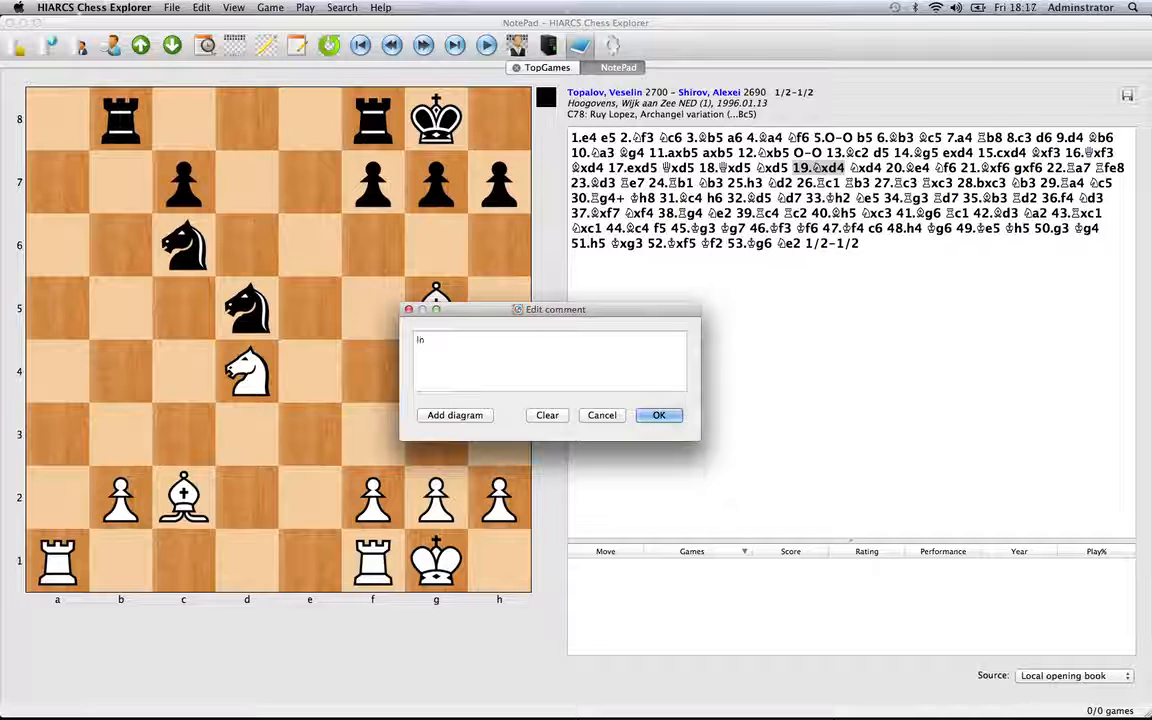
pyautogui.write('Interesteing')
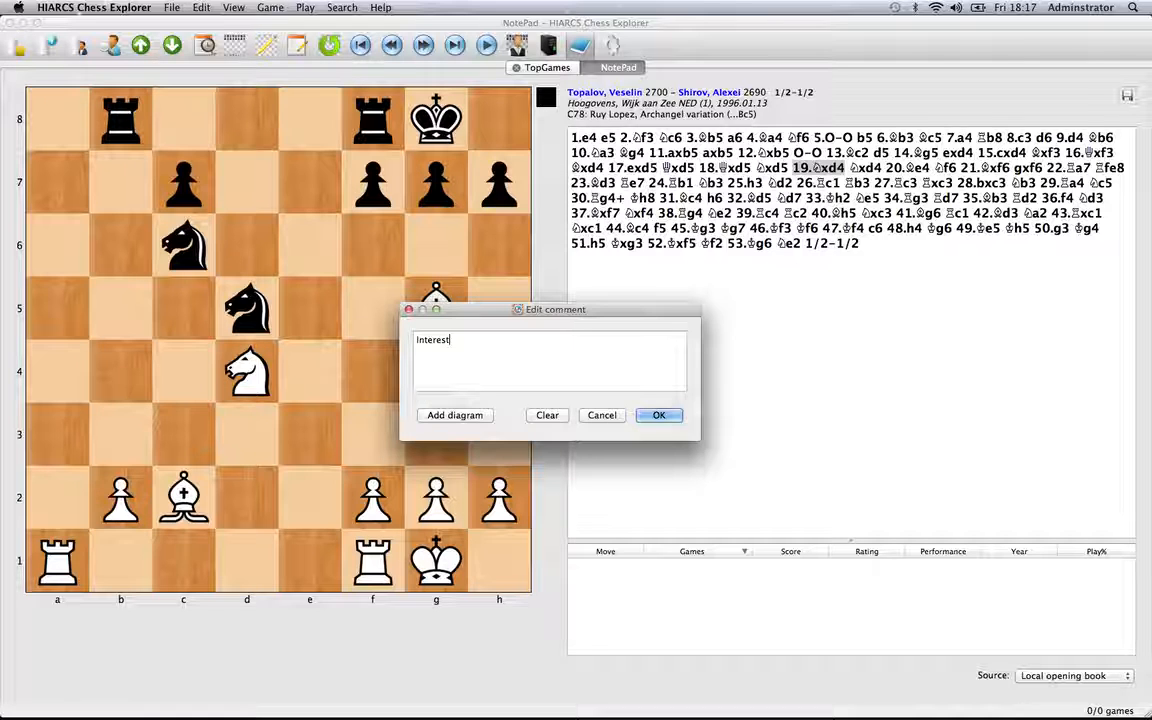
pyautogui.write('ing positi')
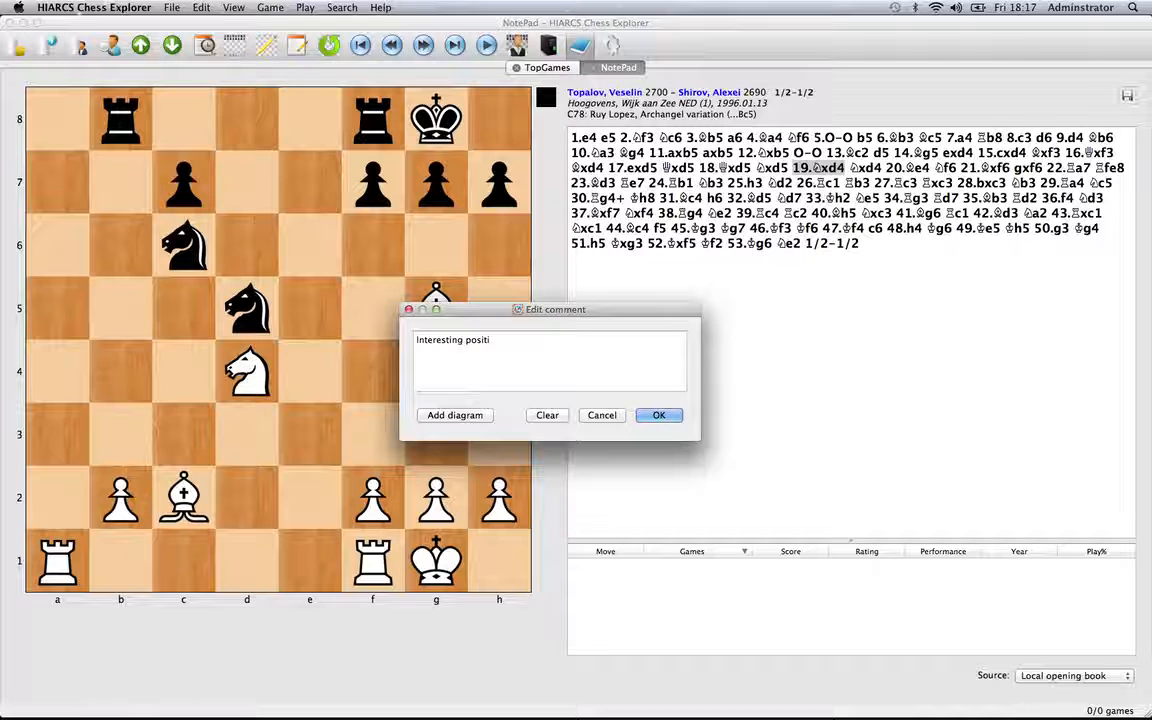
pyautogui.write('on')
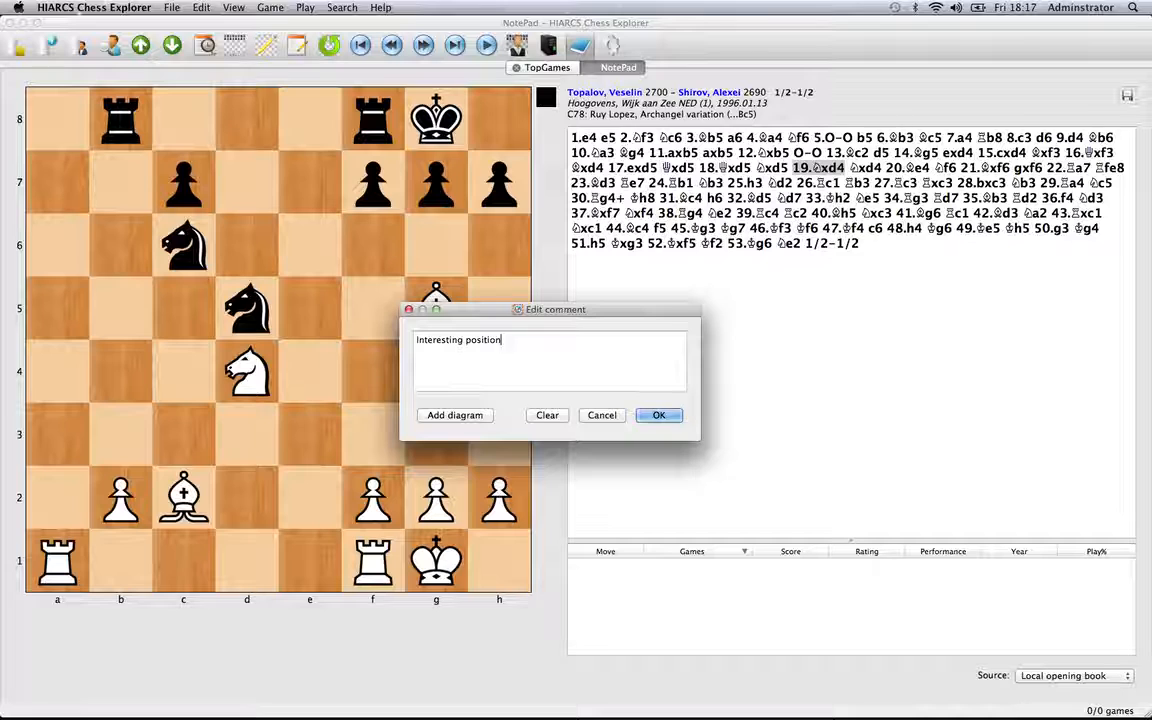
pyautogui.moveTo(1060, 387)
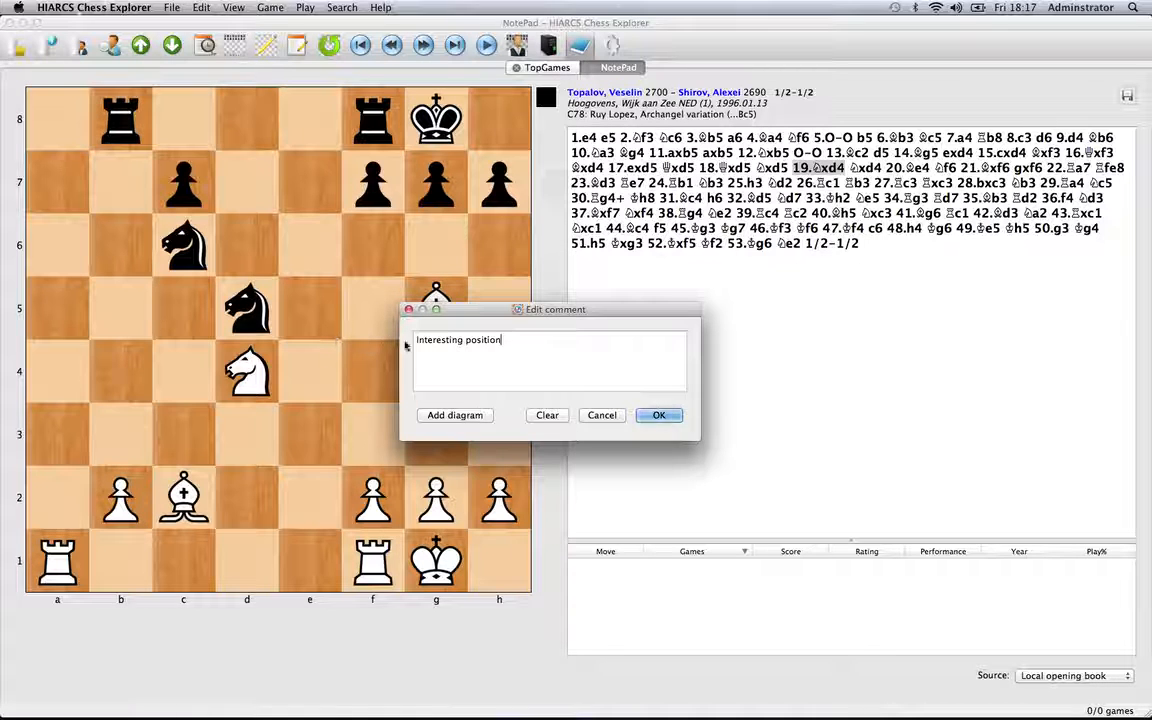
pyautogui.moveTo(517, 382)
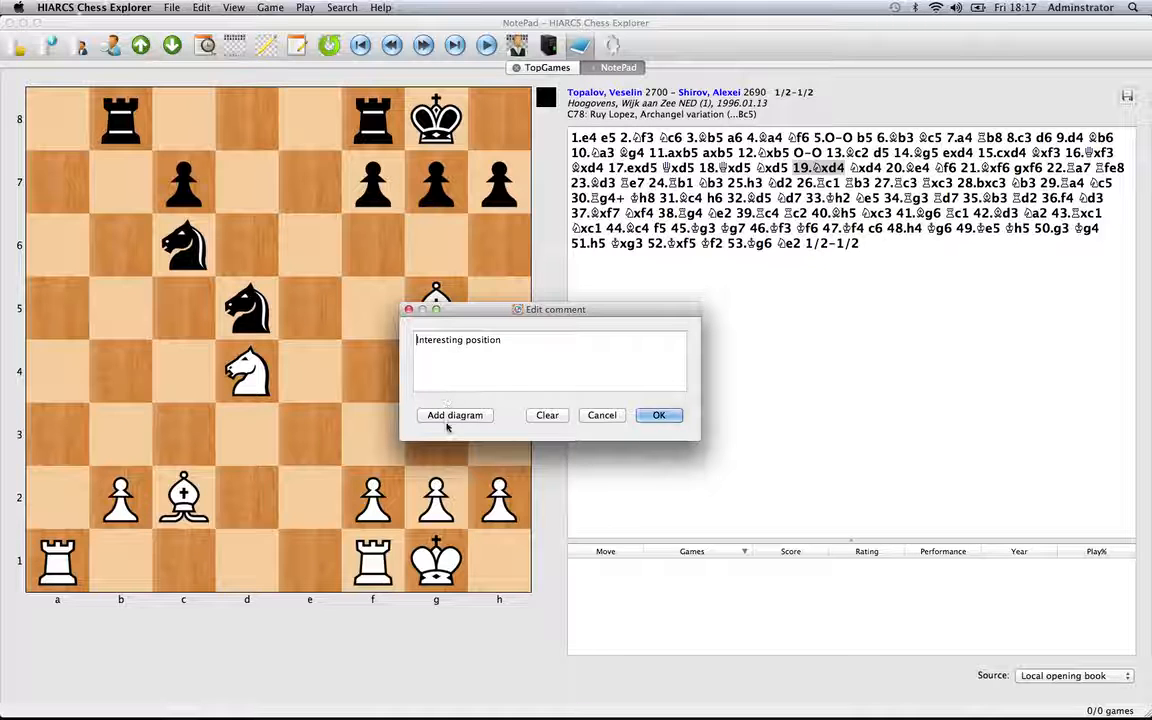
pyautogui.click(455, 415)
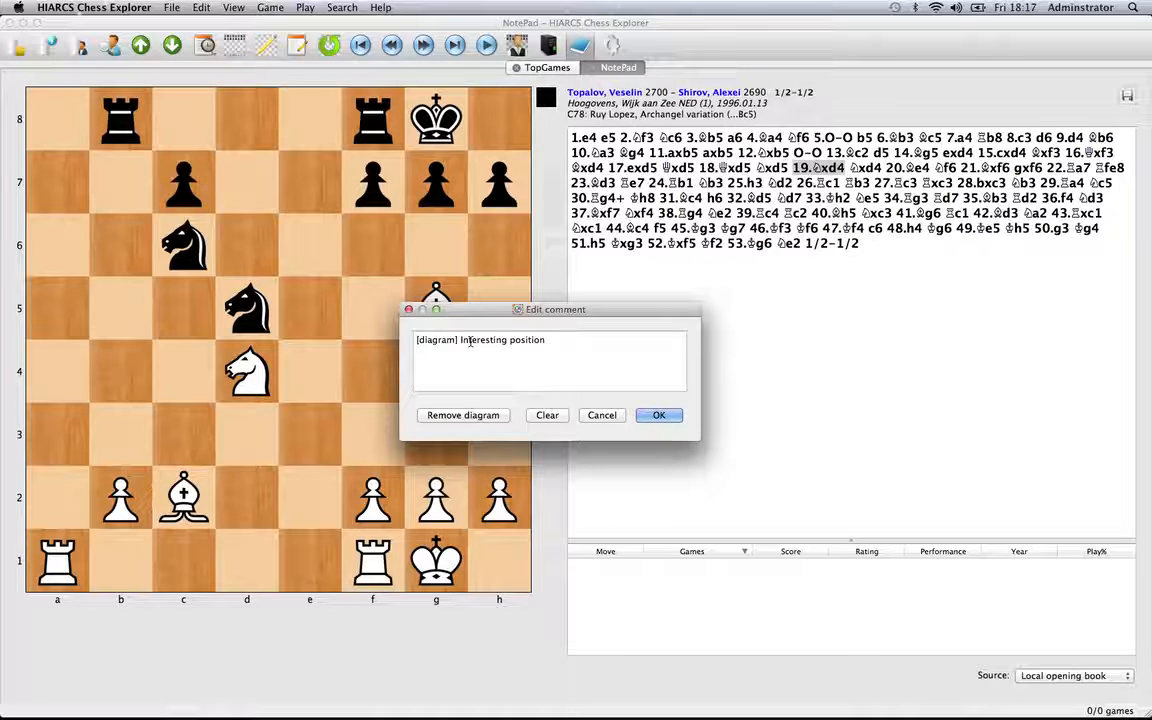
pyautogui.click(659, 415)
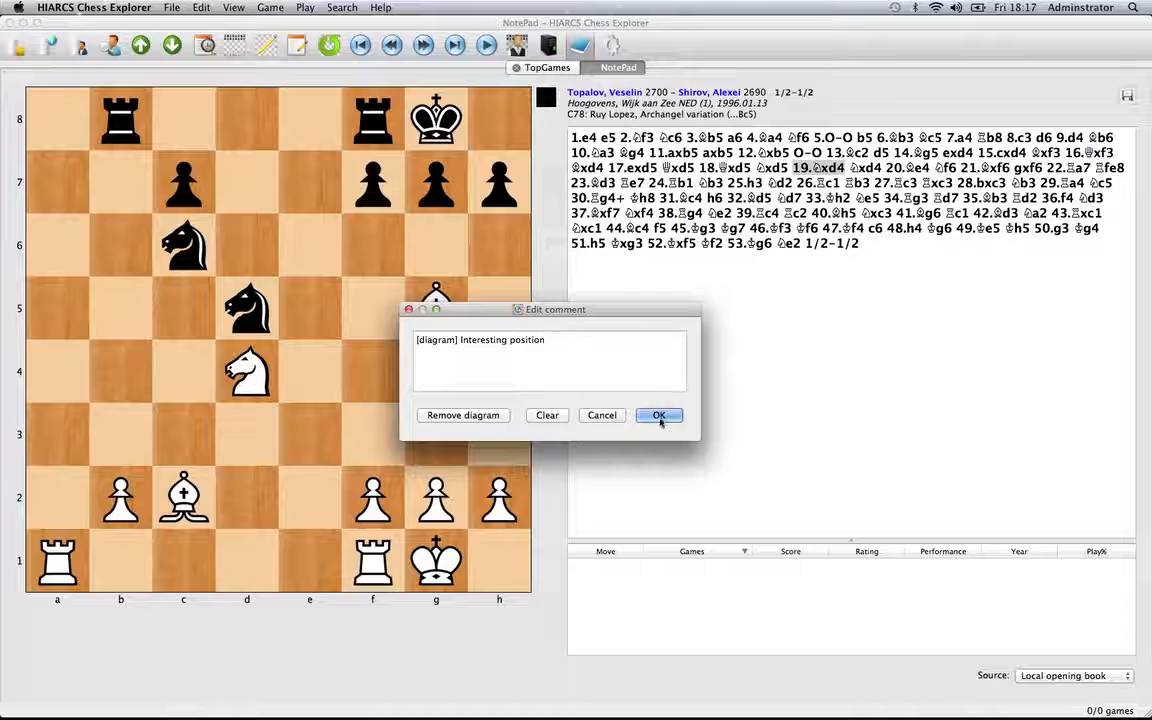
# Confirm the '[diagram] Interesting position' comment on 19.Nxd4
pyautogui.click(659, 415)
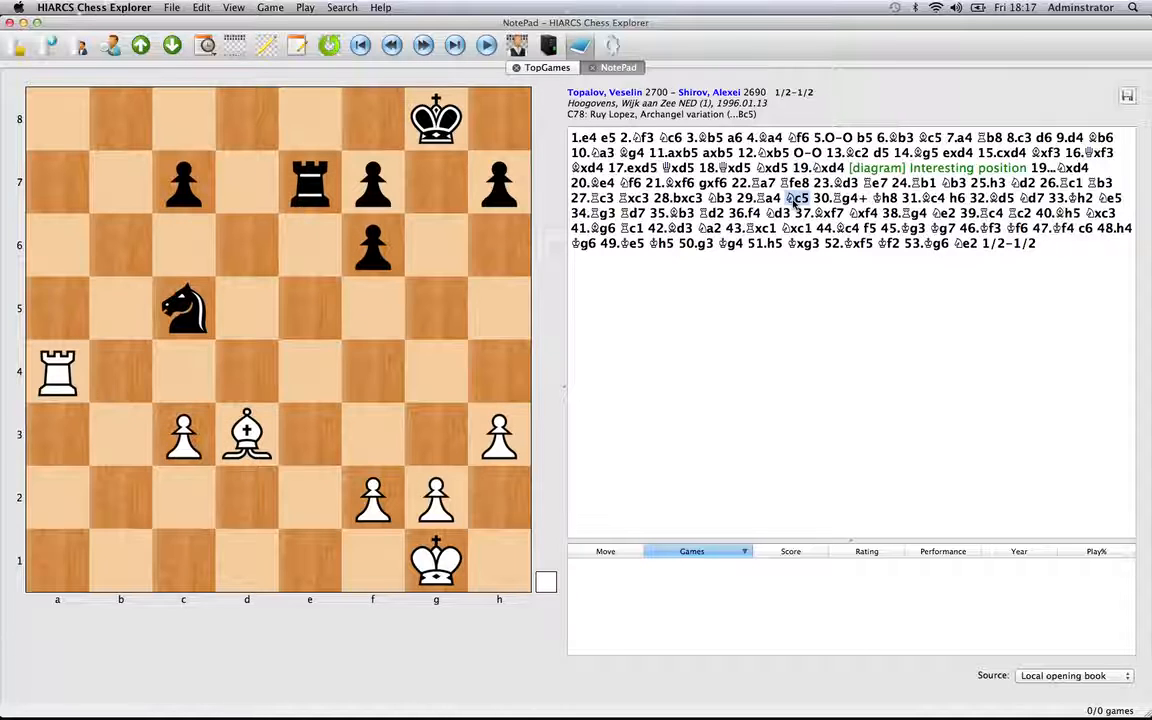
# Bring up the annotation menu for Black's 29...Nc5
pyautogui.rightClick(793, 198)
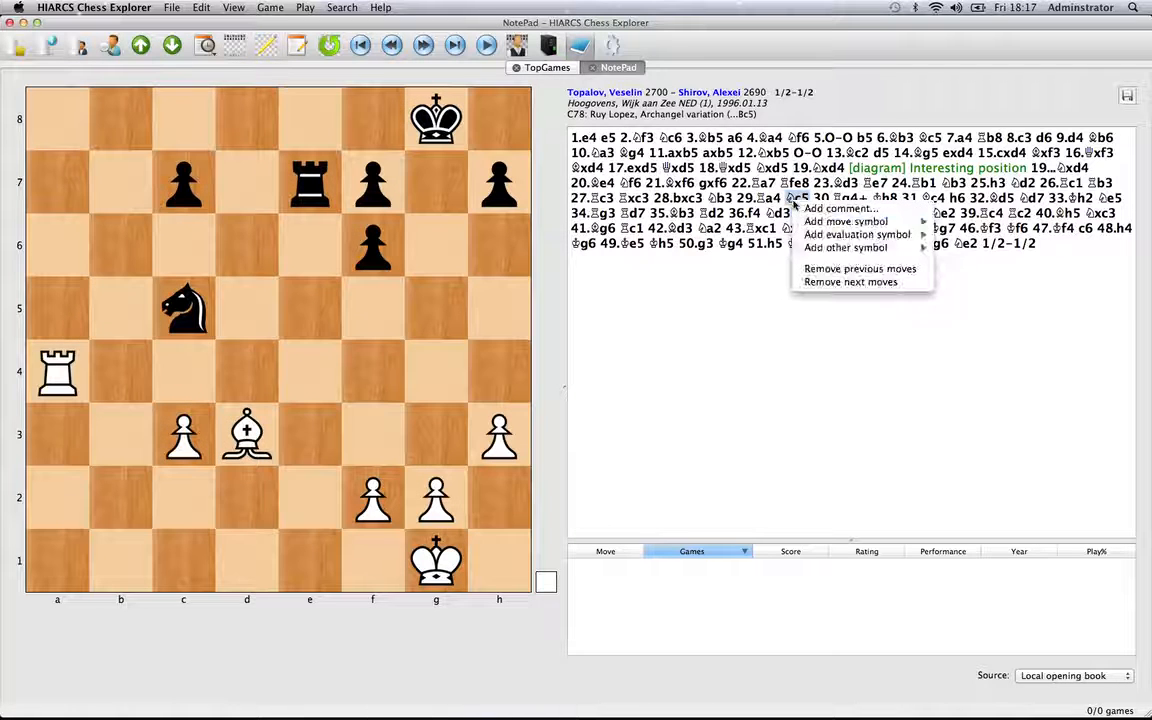
pyautogui.moveTo(845, 221)
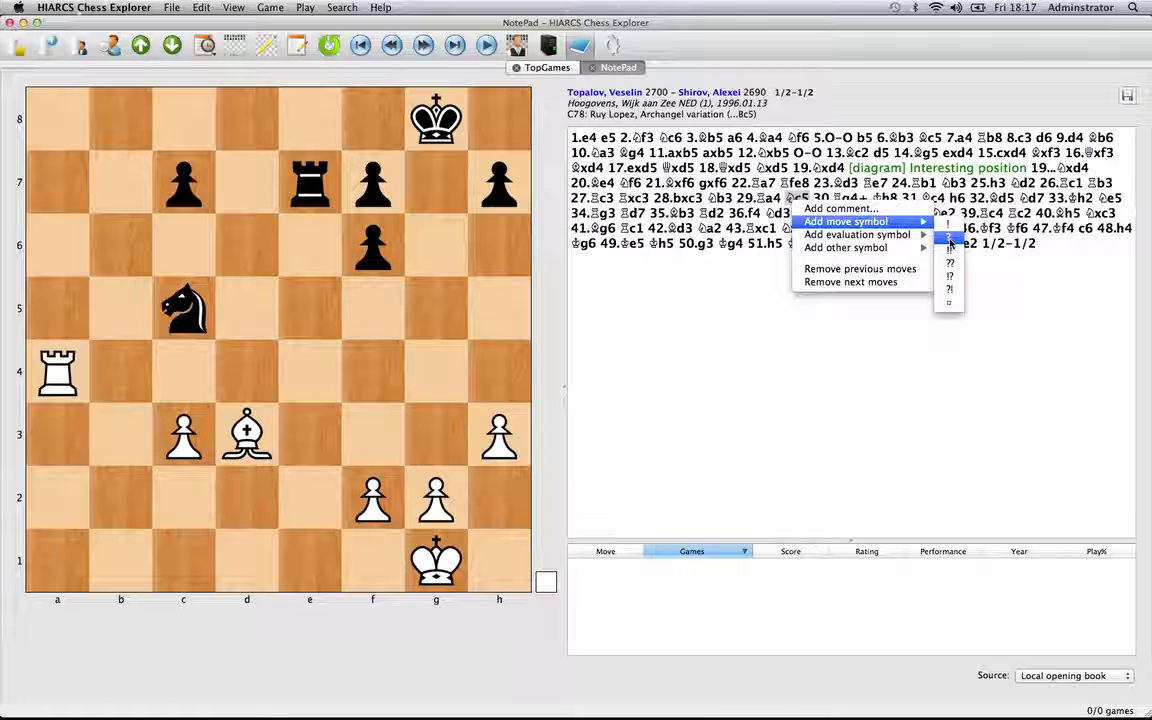
pyautogui.moveTo(857, 234)
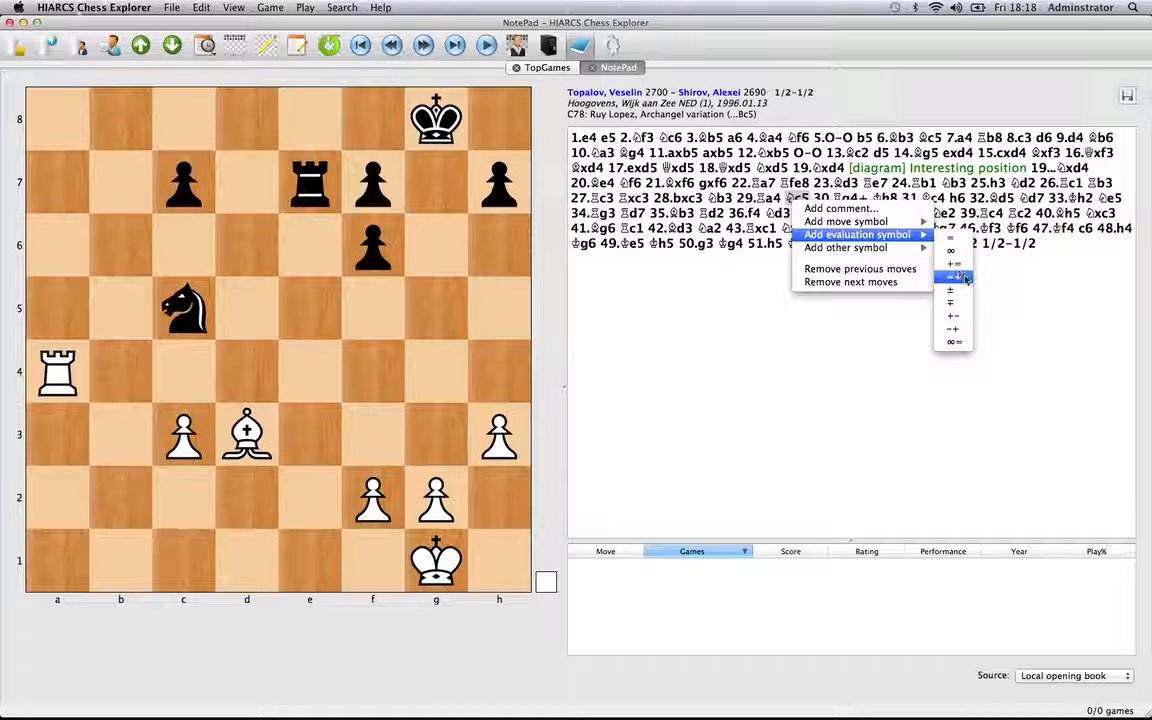
pyautogui.moveTo(955, 316)
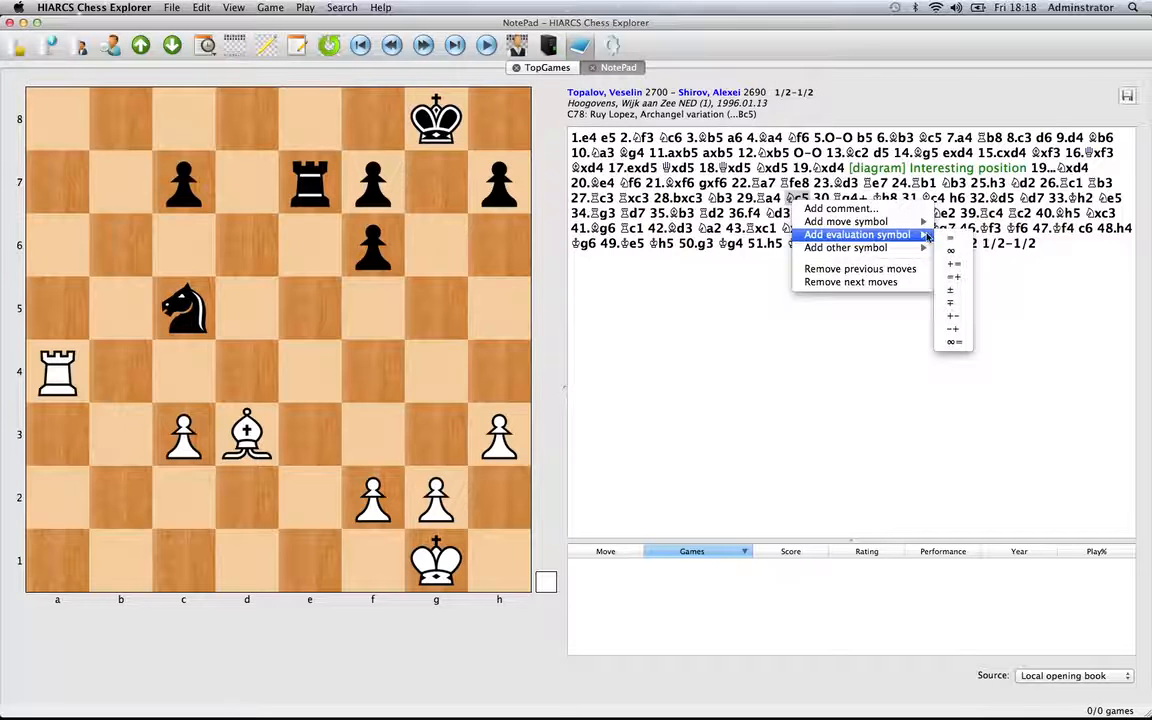
pyautogui.moveTo(847, 221)
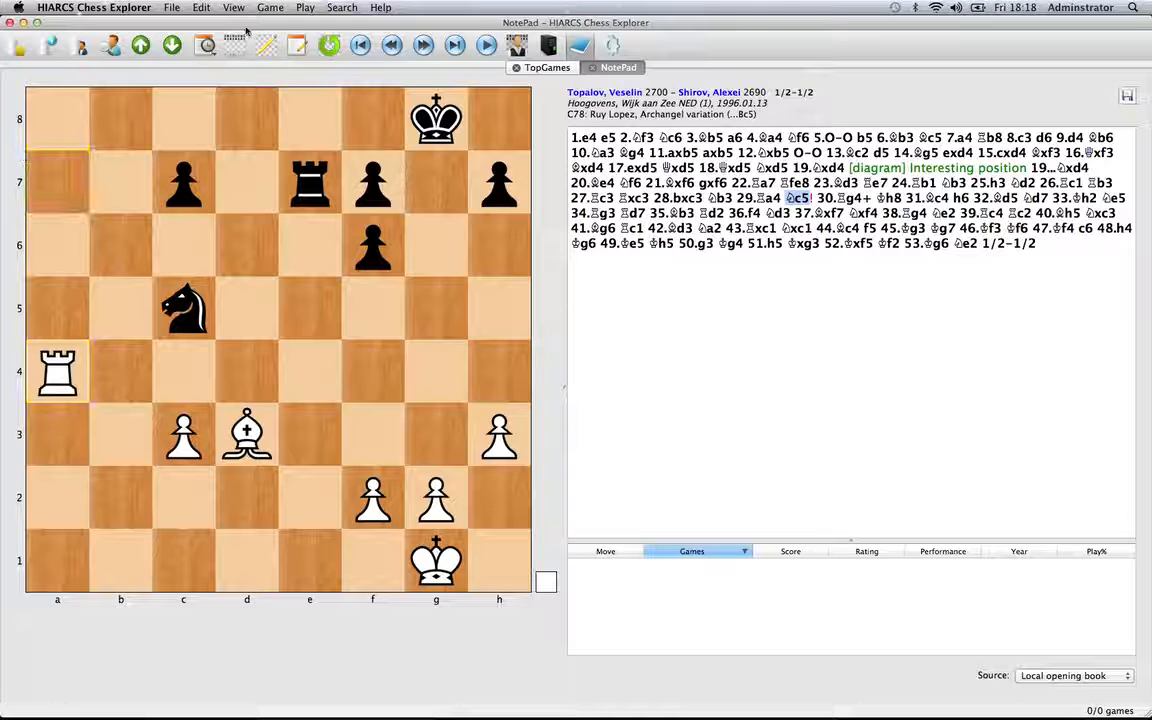
# Open the File menu to reach the printing options
pyautogui.click(178, 7)
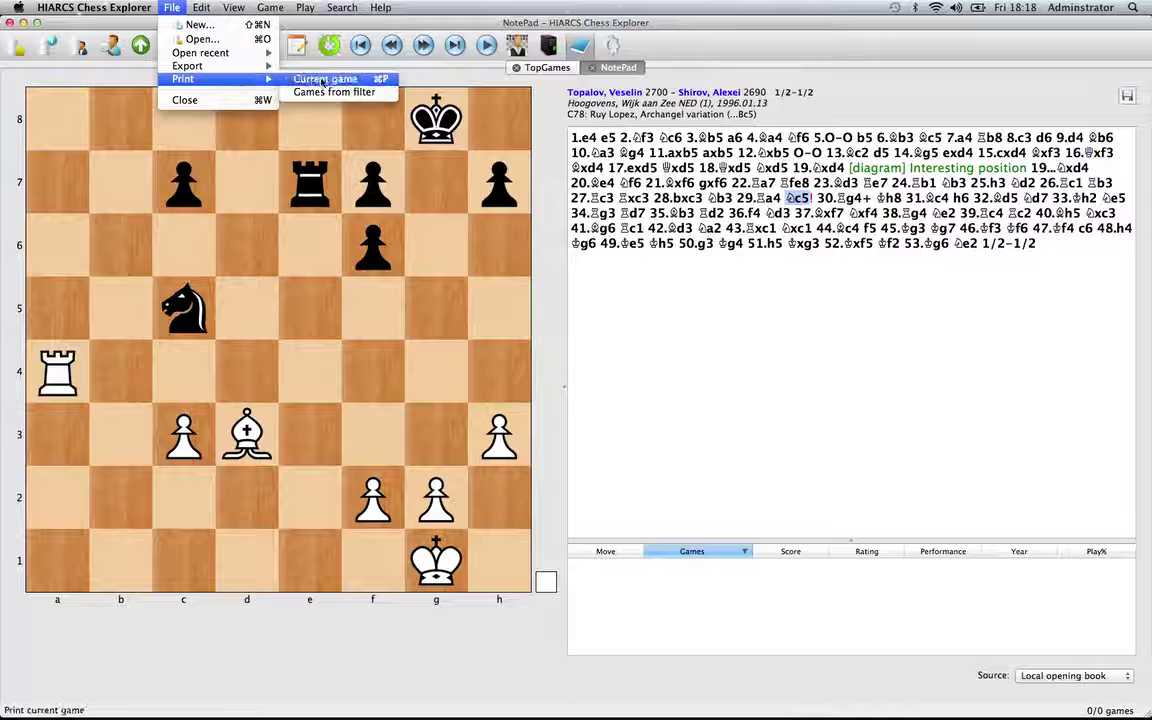
pyautogui.moveTo(334, 92)
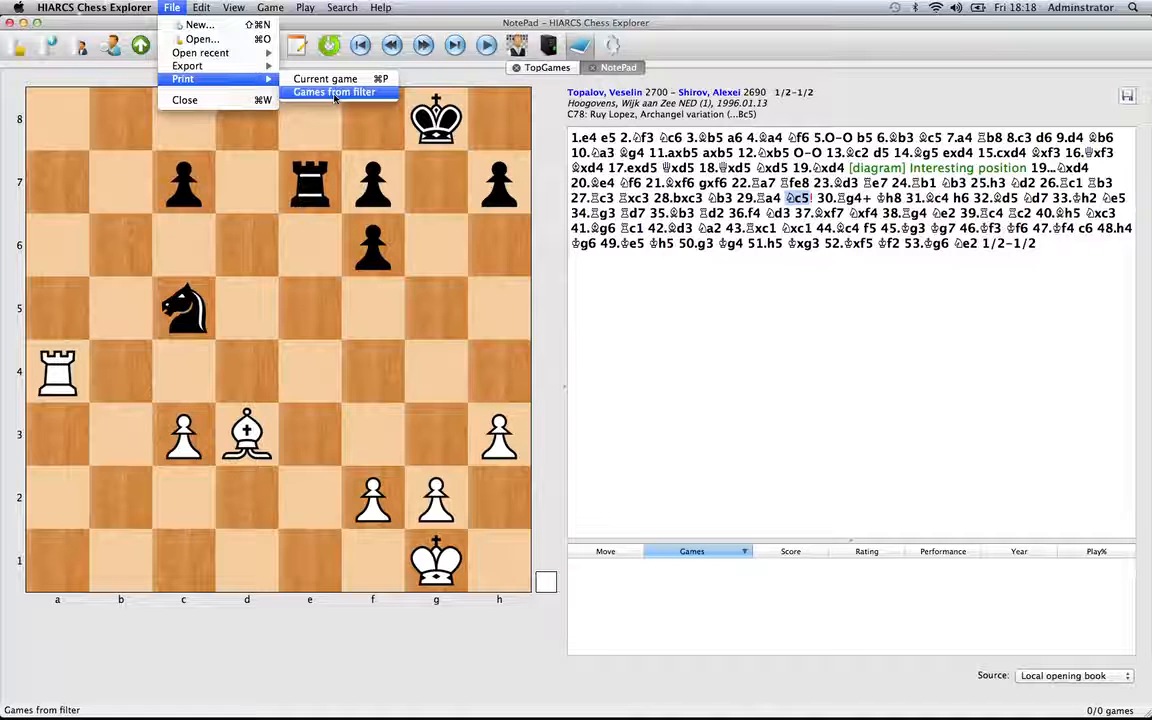
pyautogui.moveTo(325, 78)
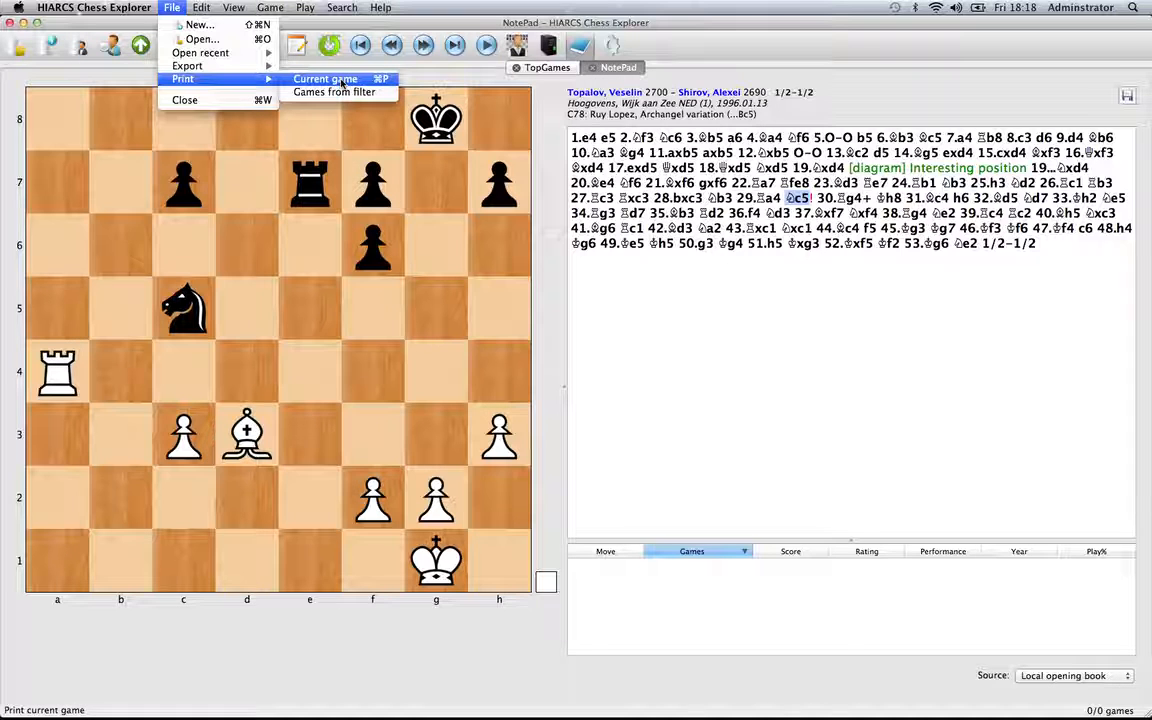